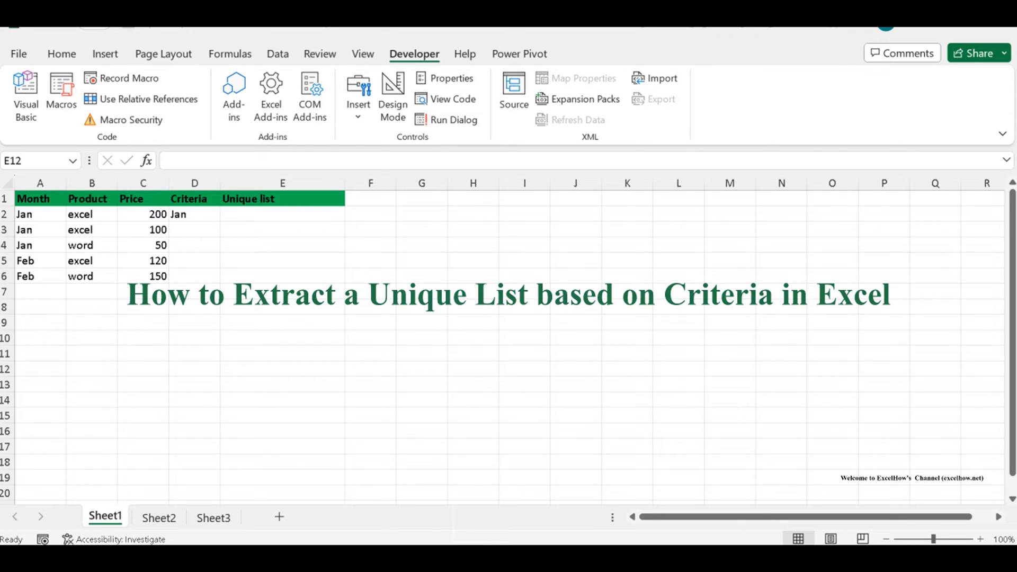
Show Sheet2 with the Jan product table and the notes on both extraction methods
{"action": "left_click", "coordinate": [158, 517]}
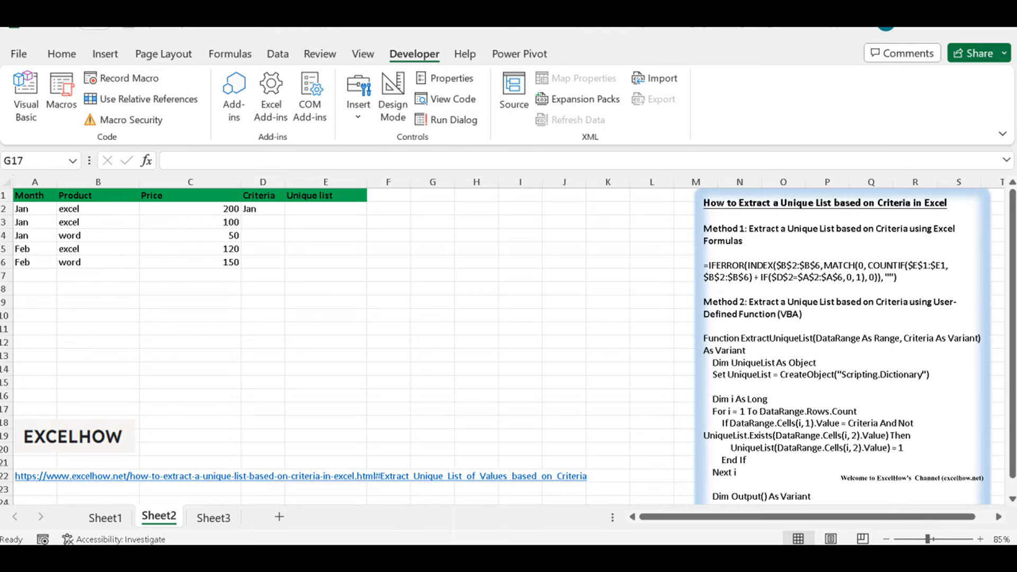
{"action": "left_click", "coordinate": [104, 517]}
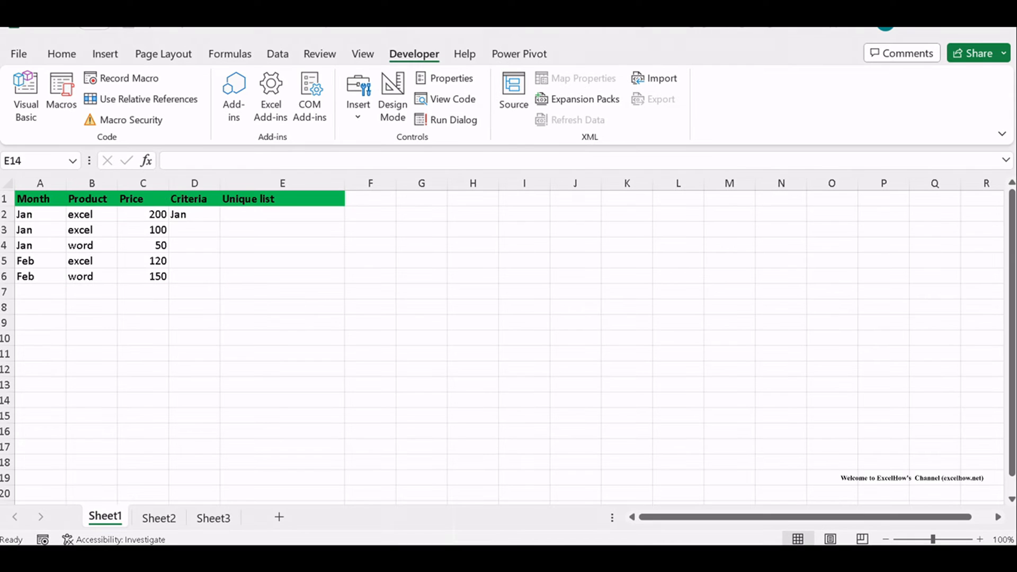
{"action": "mouse_move", "coordinate": [920, 274]}
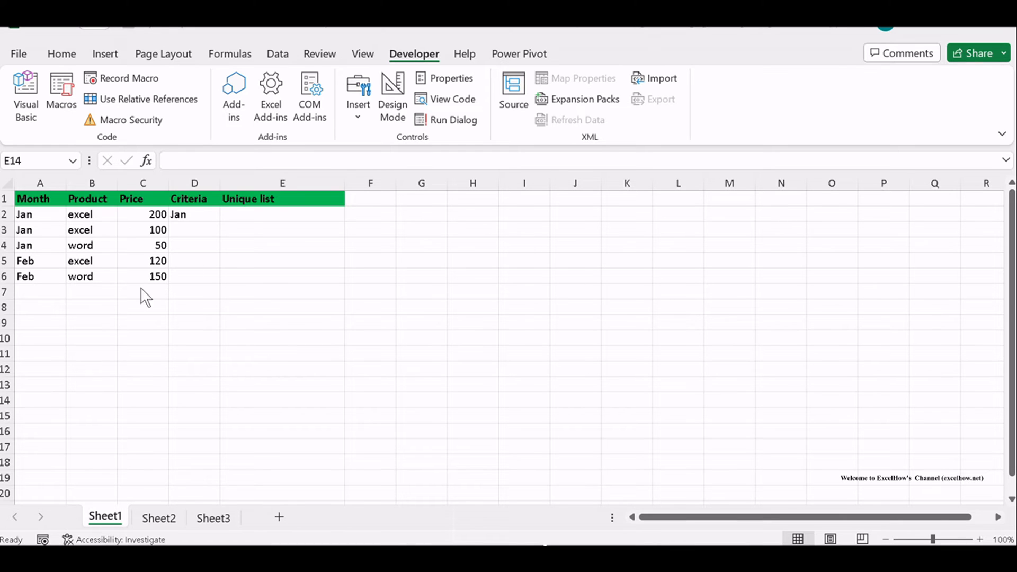
{"action": "left_click", "coordinate": [159, 517]}
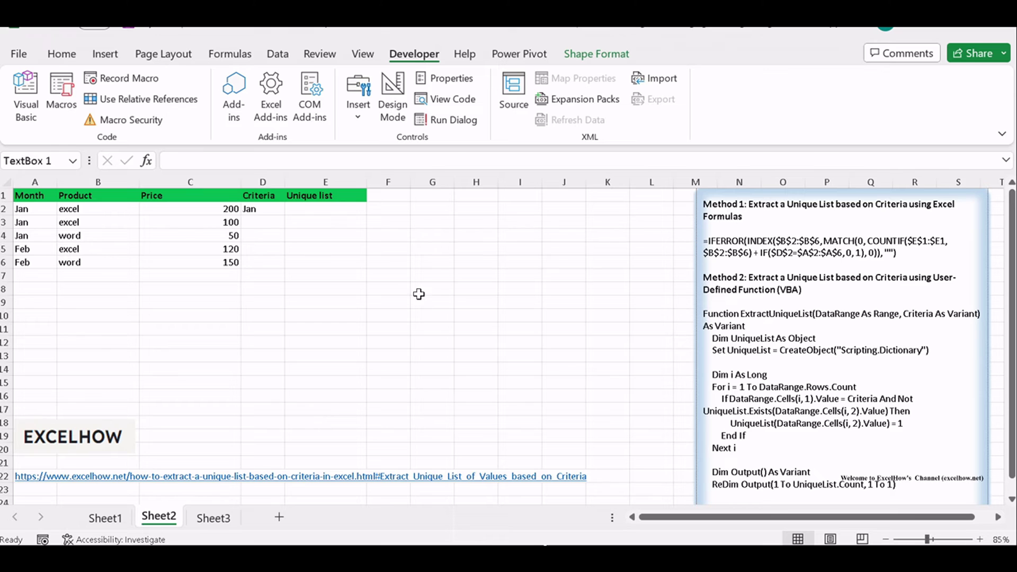
Enter the IFERROR/INDEX/MATCH/COUNTIF array formula in E2 with Ctrl+Shift+Enter
{"action": "left_click", "coordinate": [432, 289]}
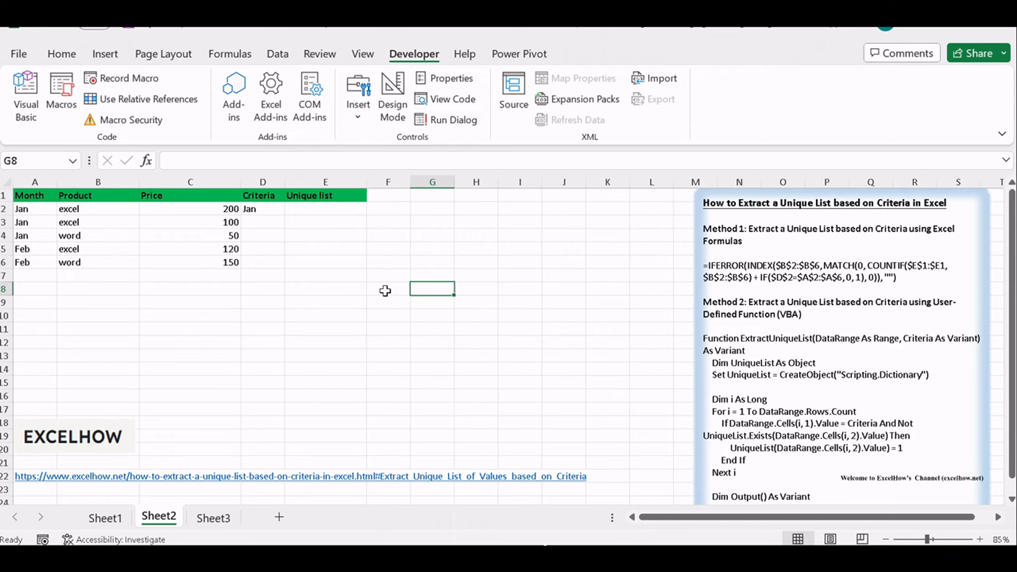
{"action": "left_click", "coordinate": [388, 288]}
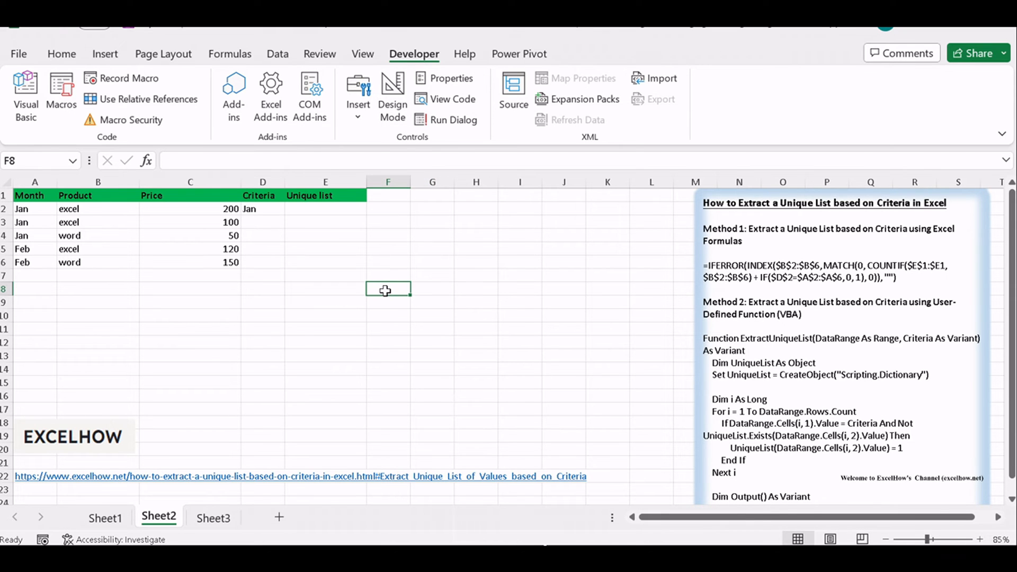
{"action": "mouse_move", "coordinate": [487, 265]}
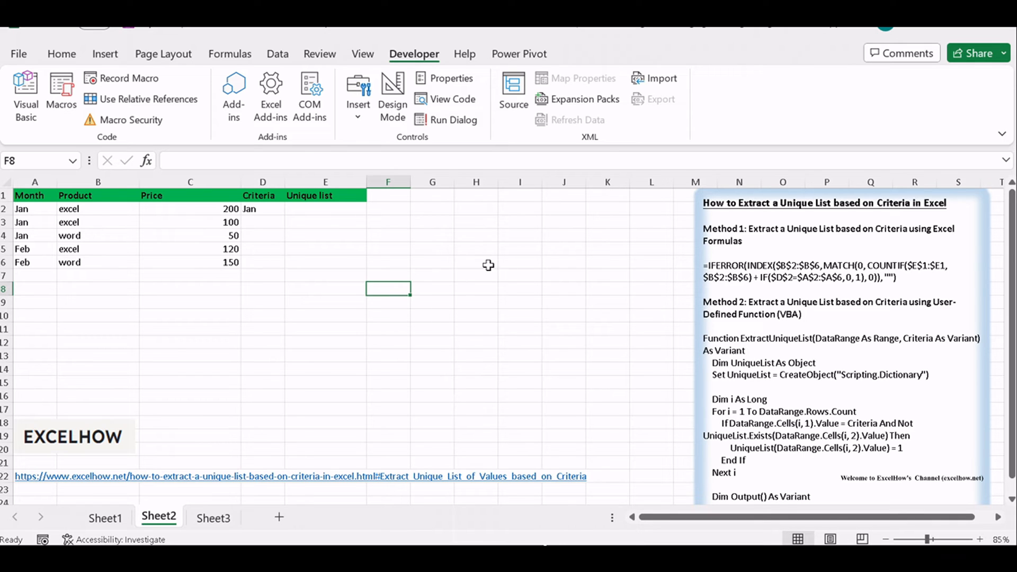
{"action": "mouse_move", "coordinate": [502, 316]}
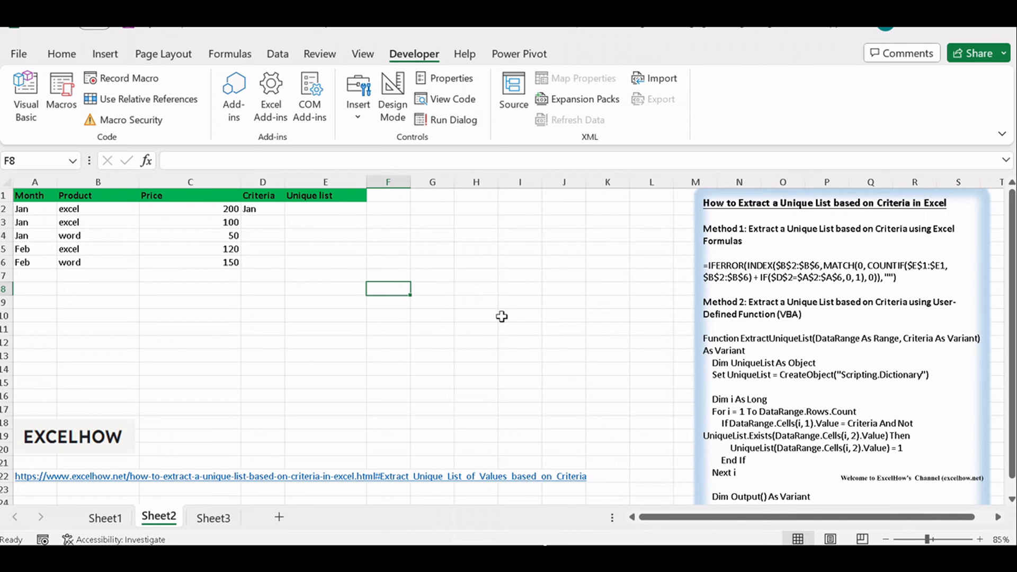
{"action": "left_click", "coordinate": [324, 208]}
{"action": "type", "text": "=IFERROR(INDEX($B$2:$B$6, MATCH(0, COUNTIF($E$1:$E1, $B$2:$B$6) + IF($D$2=$A$2:$A$6, 0, 1), 0)), \"\")"}
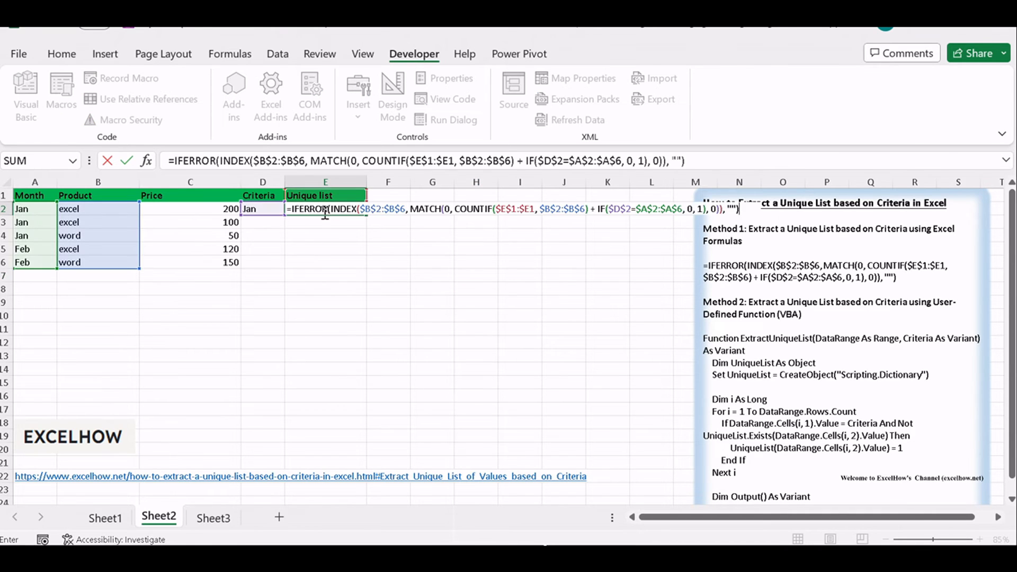
{"action": "mouse_move", "coordinate": [699, 163]}
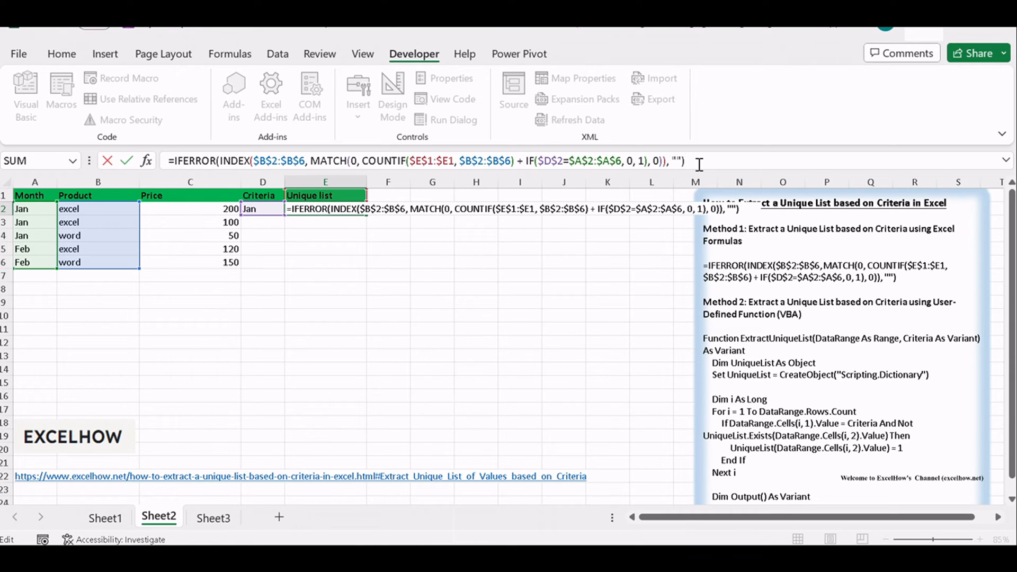
{"action": "key", "text": "Ctrl+Shift+Enter"}
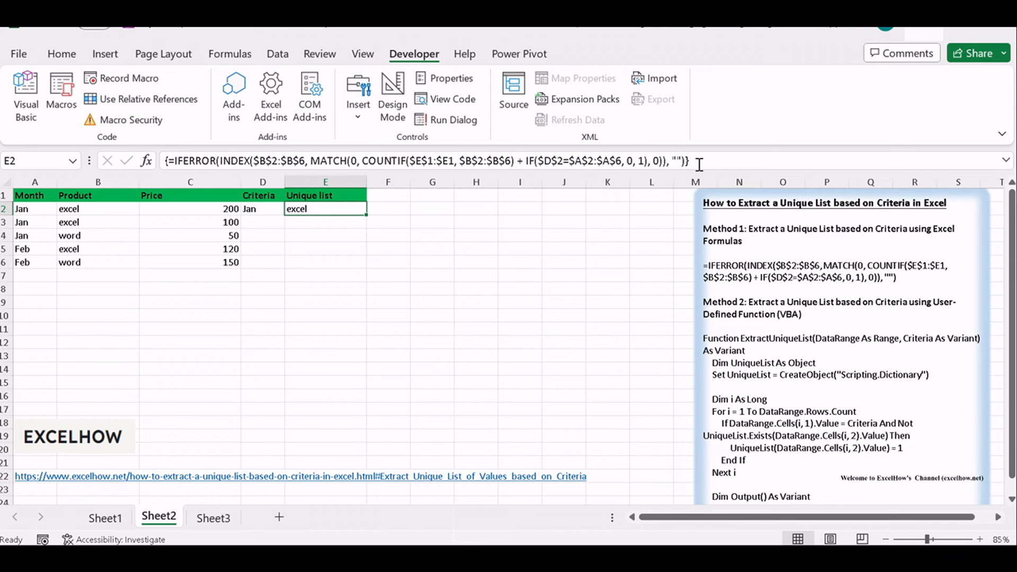
{"action": "mouse_move", "coordinate": [633, 161]}
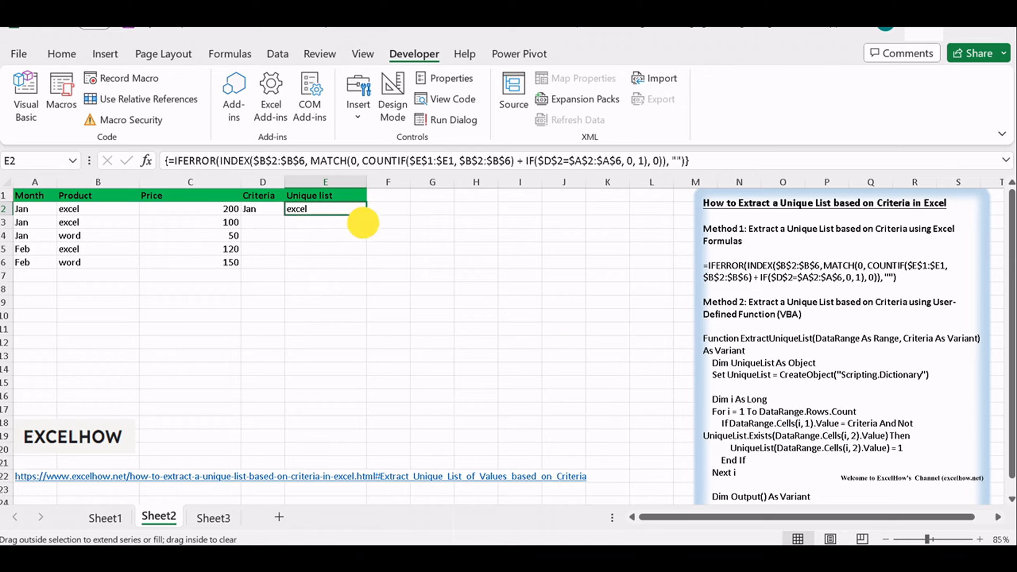
Fill the formula down to E3 to list excel and word, then go to Sheet1
{"action": "left_click_drag", "start_coordinate": [324, 208], "coordinate": [324, 222]}
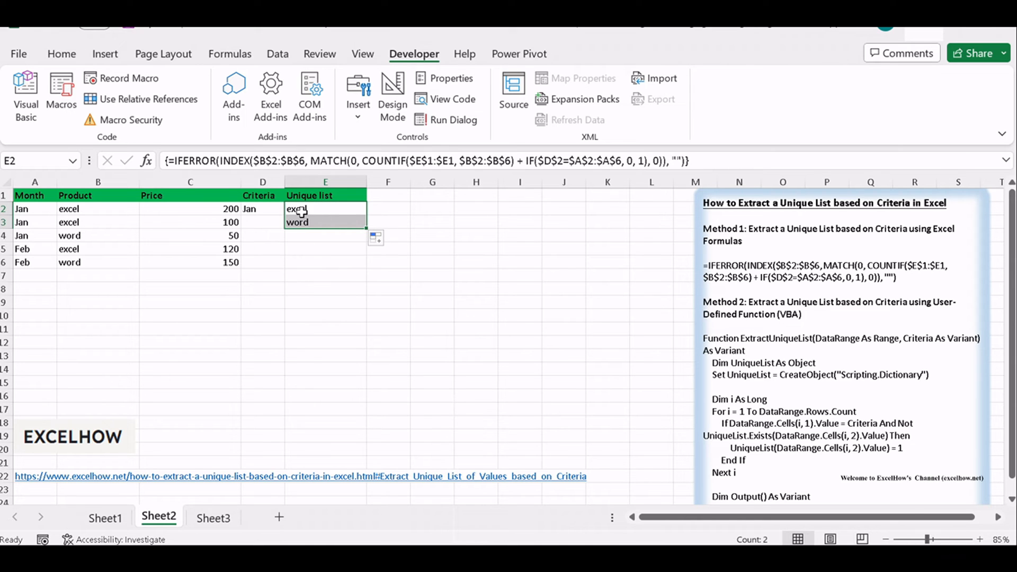
{"action": "left_click", "coordinate": [388, 275]}
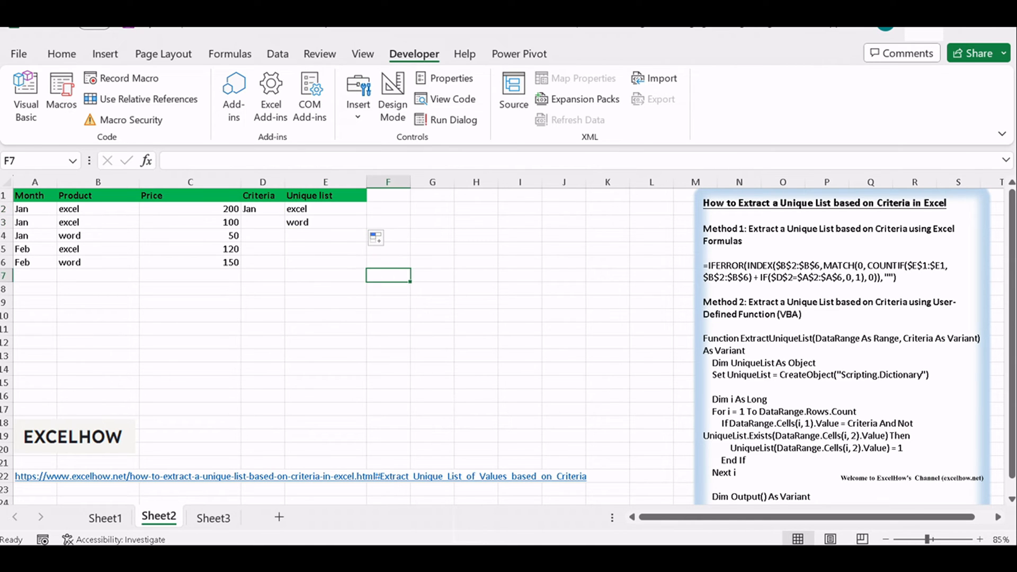
{"action": "left_click", "coordinate": [104, 518]}
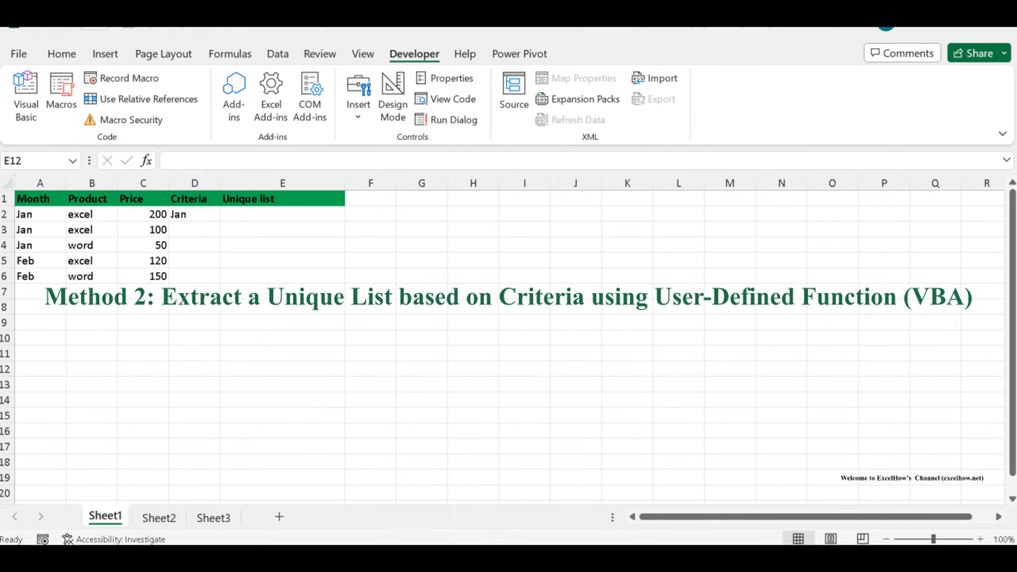
{"action": "left_click", "coordinate": [158, 518]}
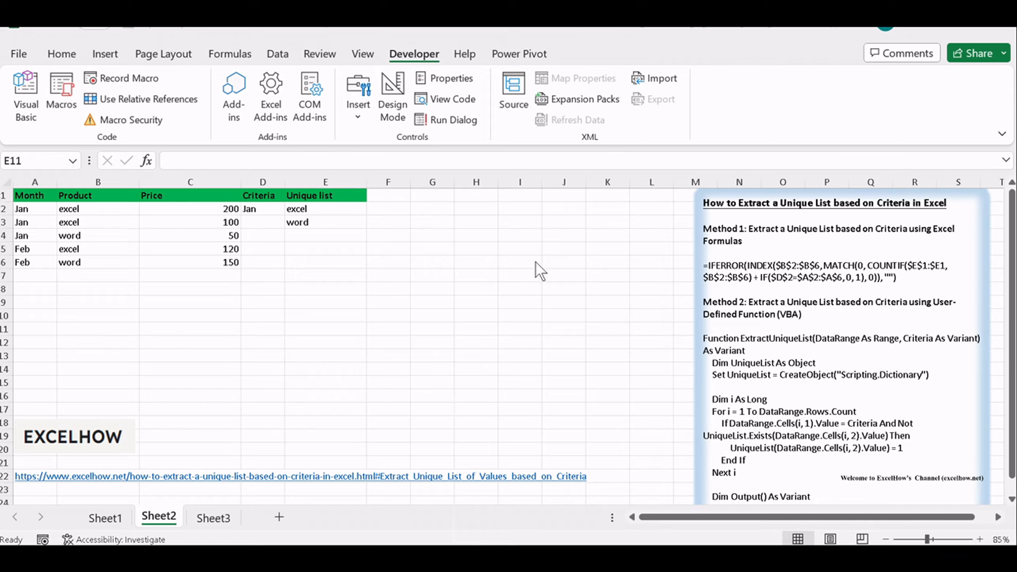
{"action": "left_click", "coordinate": [324, 329]}
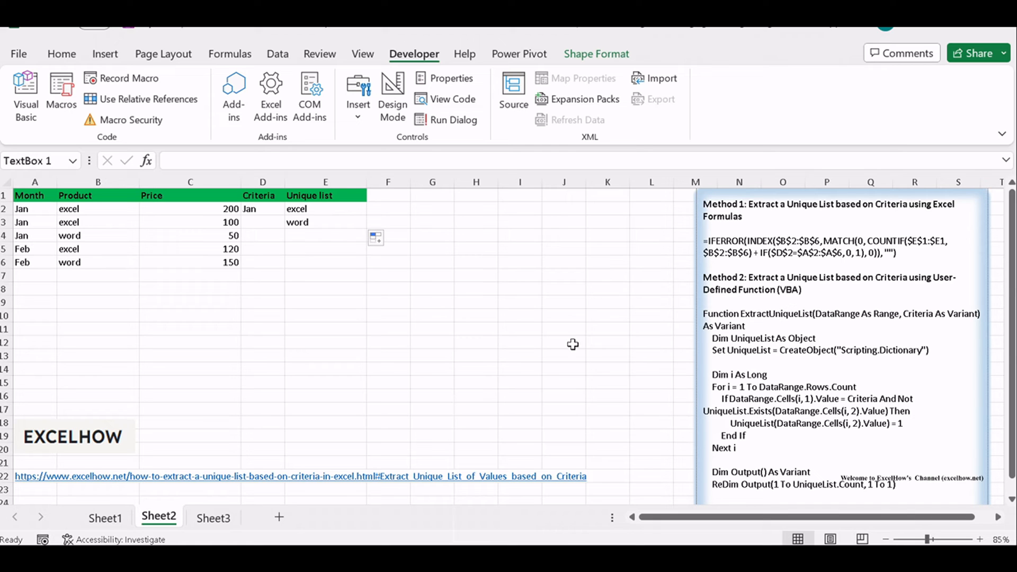
{"action": "left_click", "coordinate": [190, 436]}
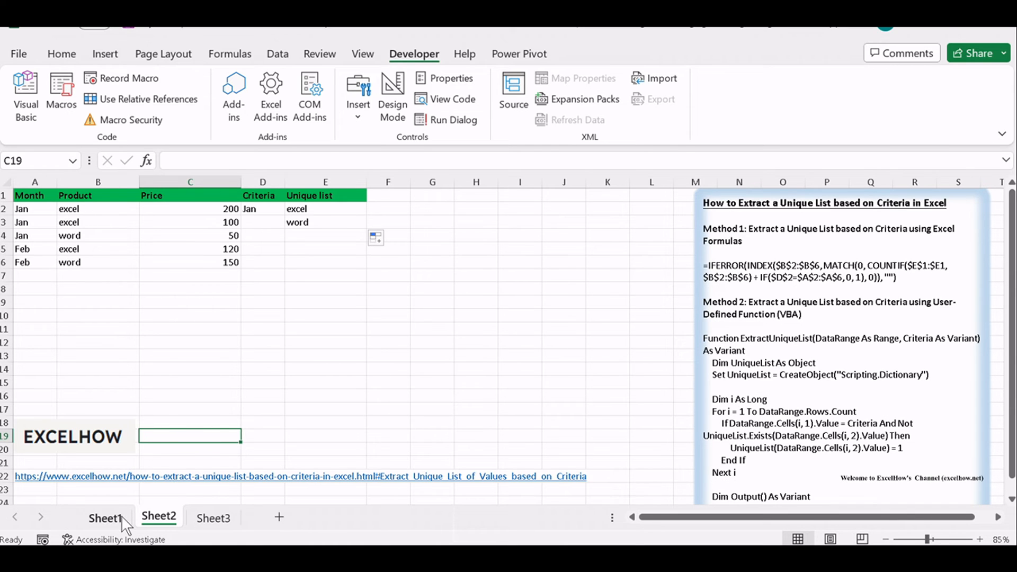
{"action": "left_click", "coordinate": [104, 517]}
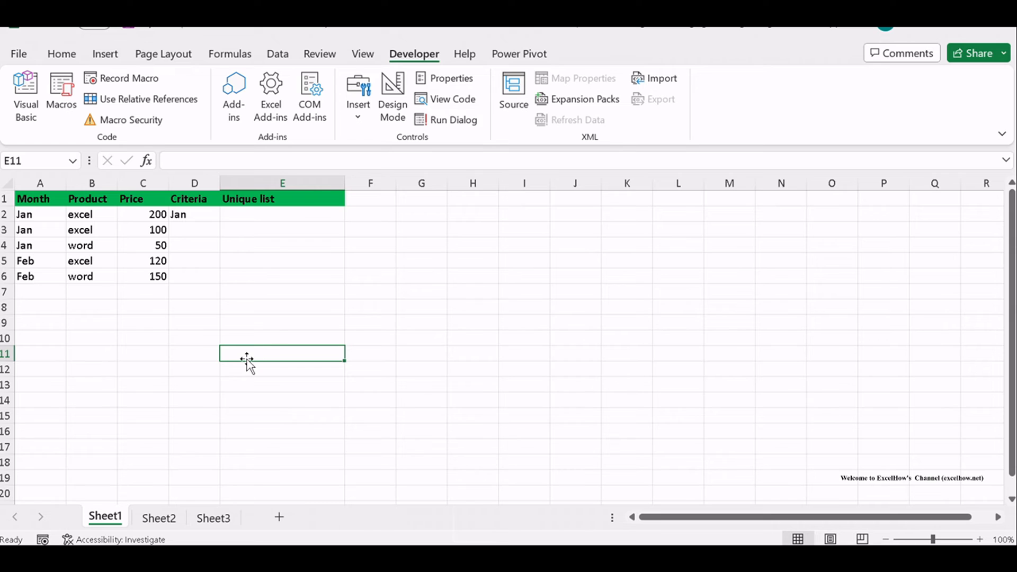
{"action": "mouse_move", "coordinate": [257, 349]}
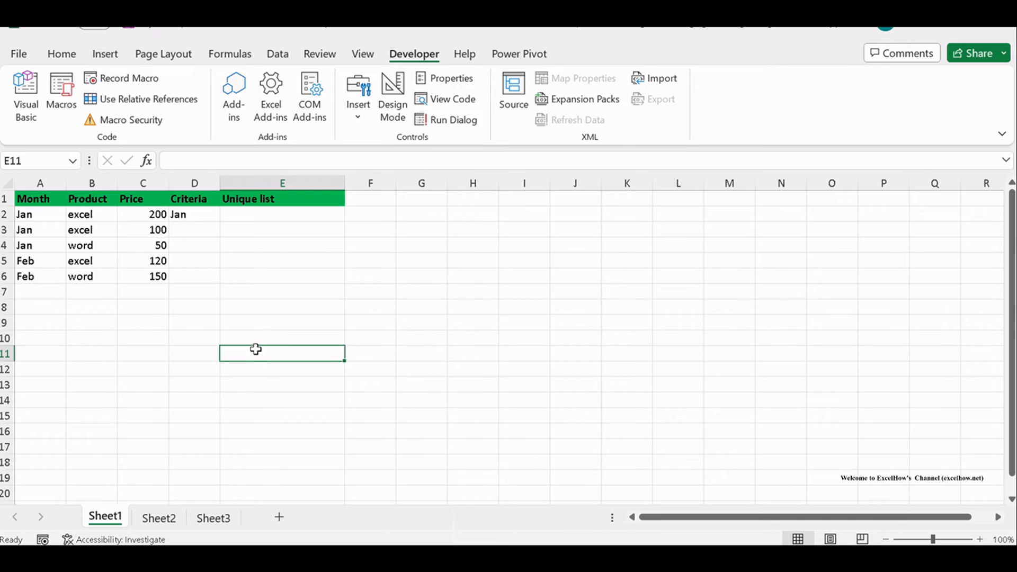
{"action": "mouse_move", "coordinate": [304, 342]}
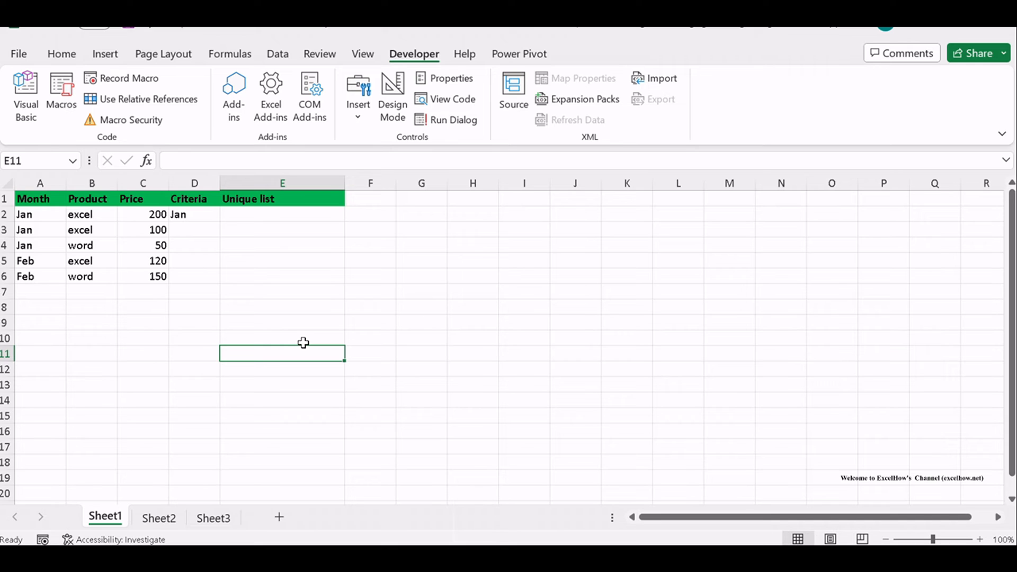
{"action": "mouse_move", "coordinate": [341, 323]}
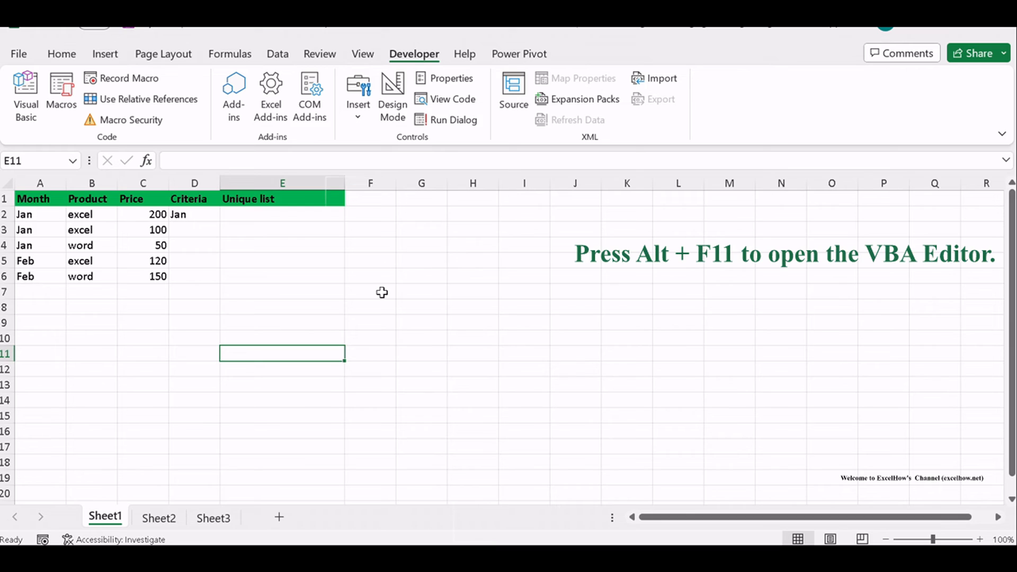
{"action": "left_click", "coordinate": [421, 275]}
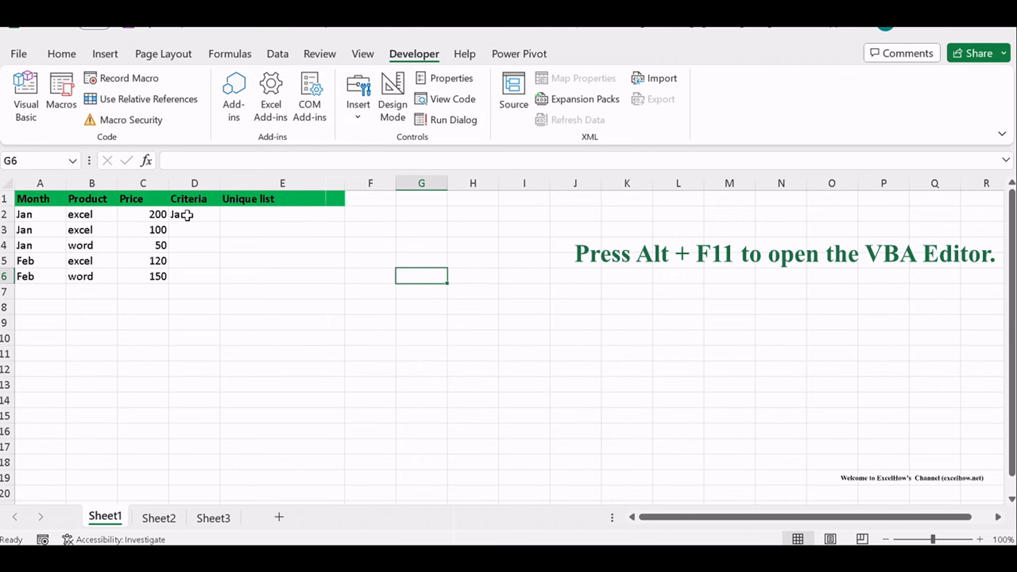
{"action": "left_click", "coordinate": [194, 199]}
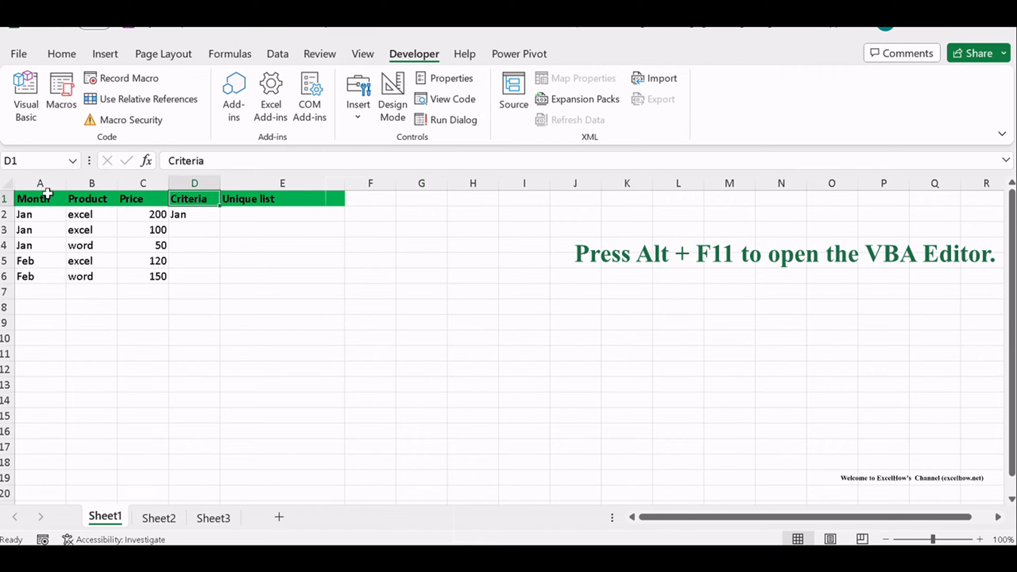
{"action": "mouse_move", "coordinate": [531, 353]}
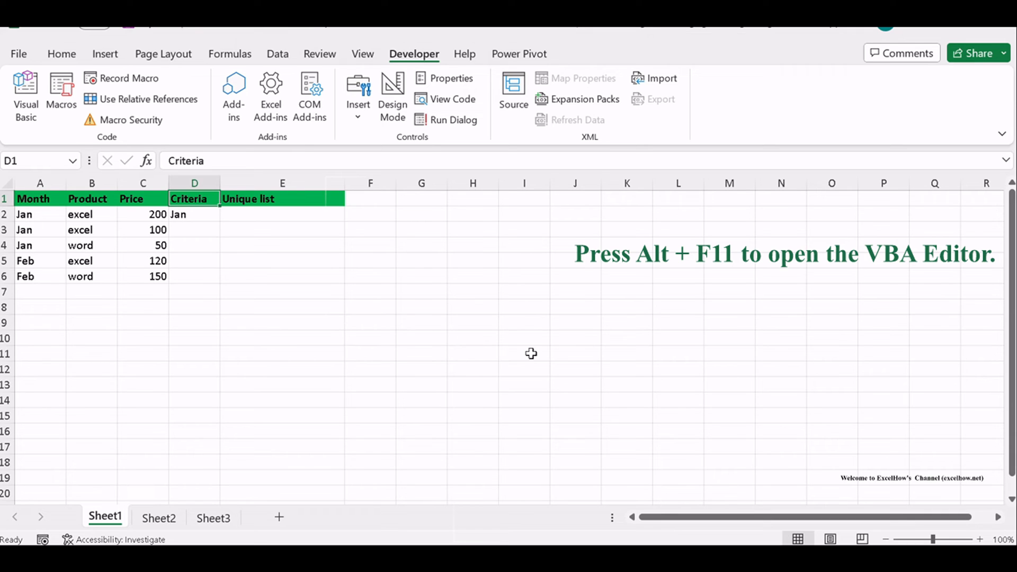
{"action": "left_click", "coordinate": [573, 337]}
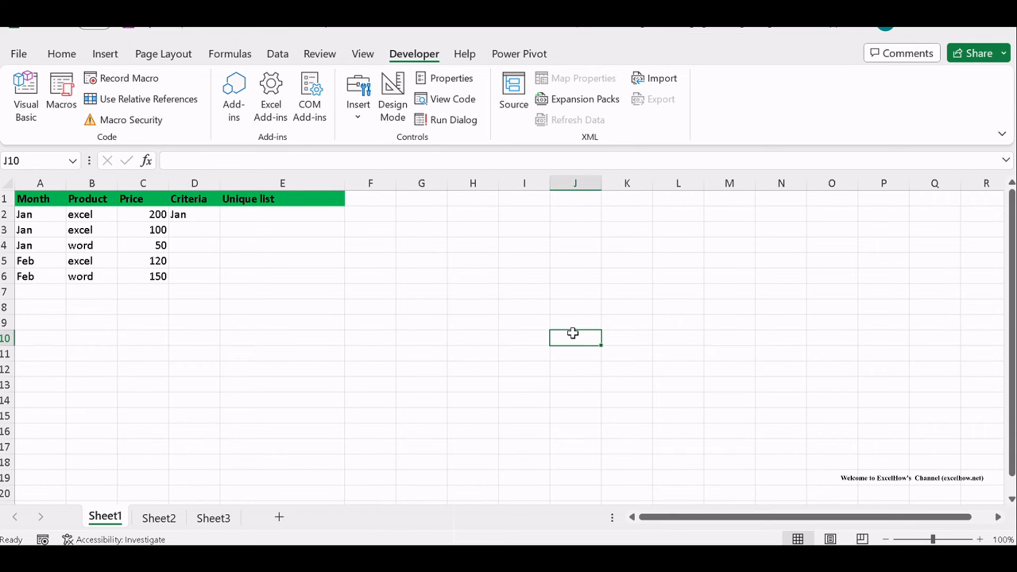
{"action": "left_click", "coordinate": [26, 97]}
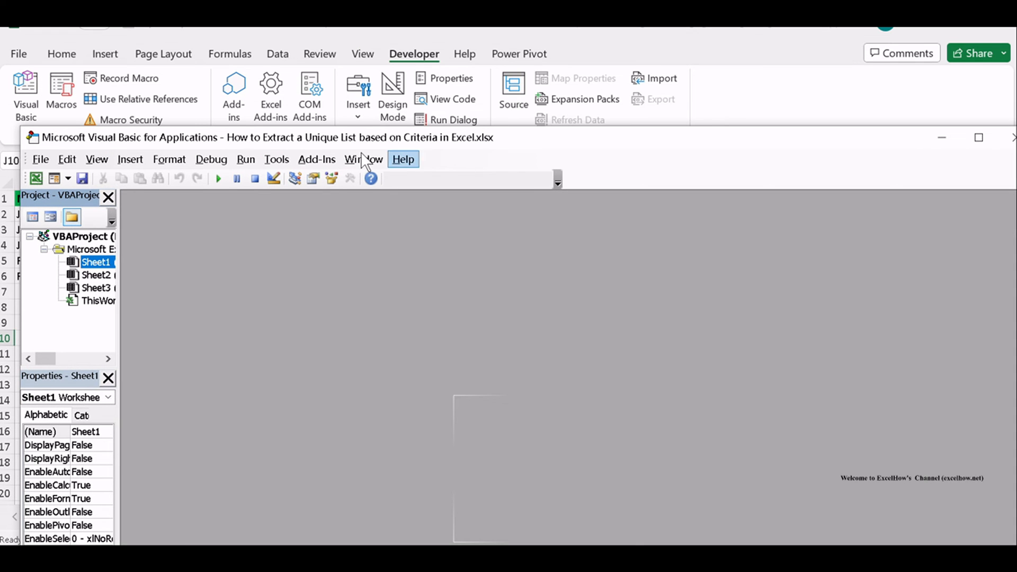
Insert Module1 and paste the dictionary-based ExtractUniqueList function code
{"action": "left_click", "coordinate": [130, 159]}
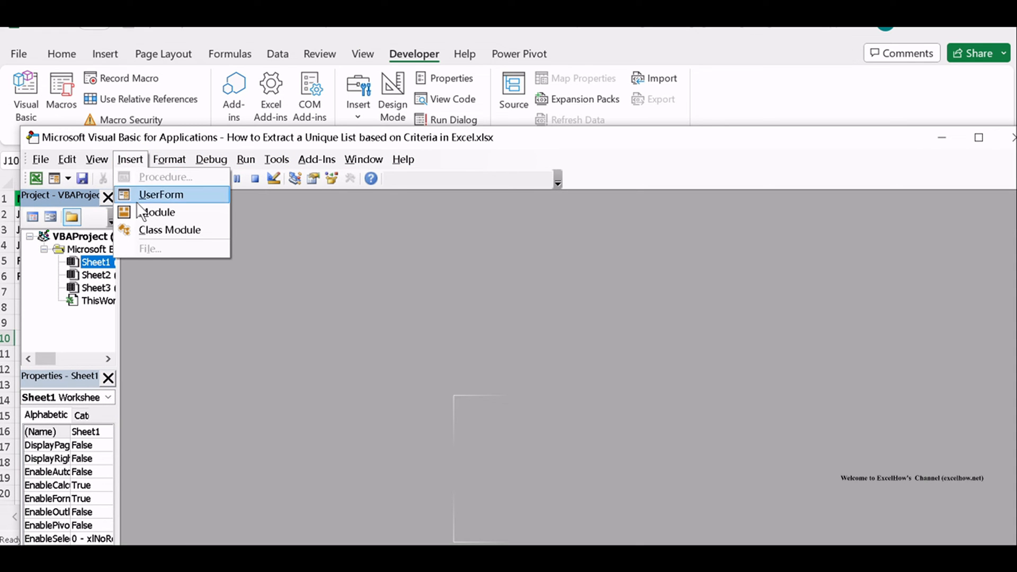
{"action": "left_click", "coordinate": [158, 212]}
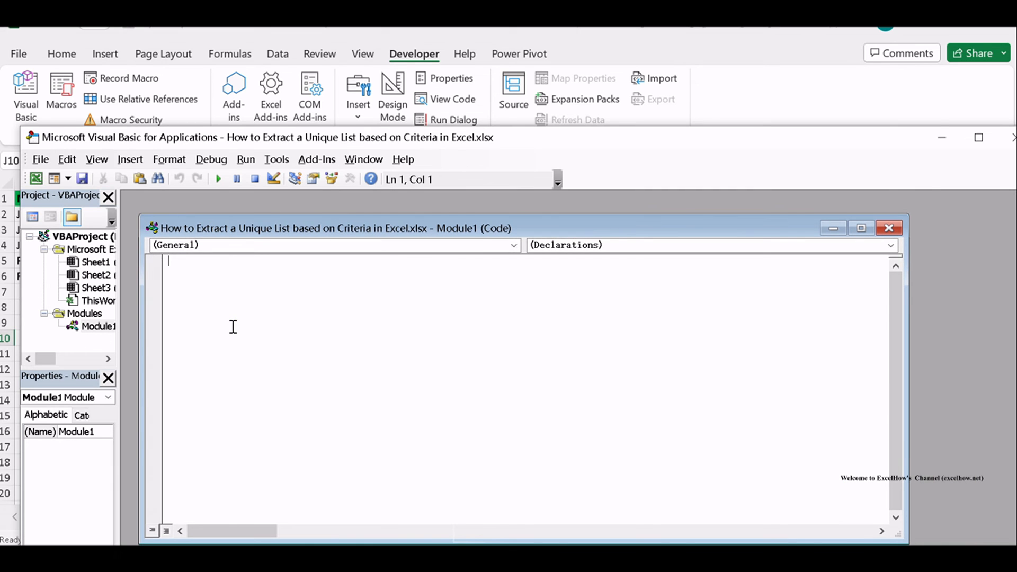
{"action": "mouse_move", "coordinate": [239, 317]}
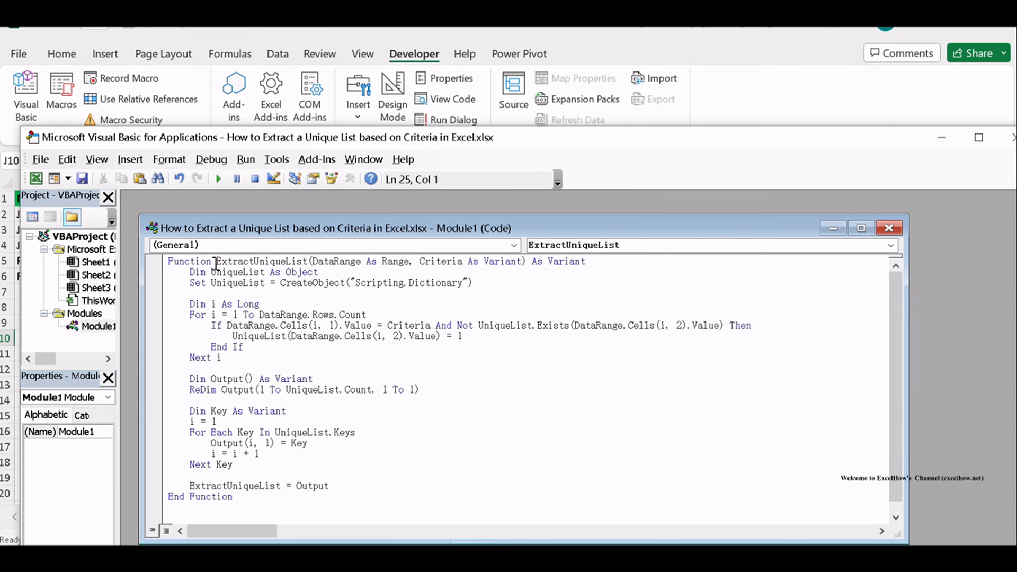
{"action": "left_click", "coordinate": [416, 357]}
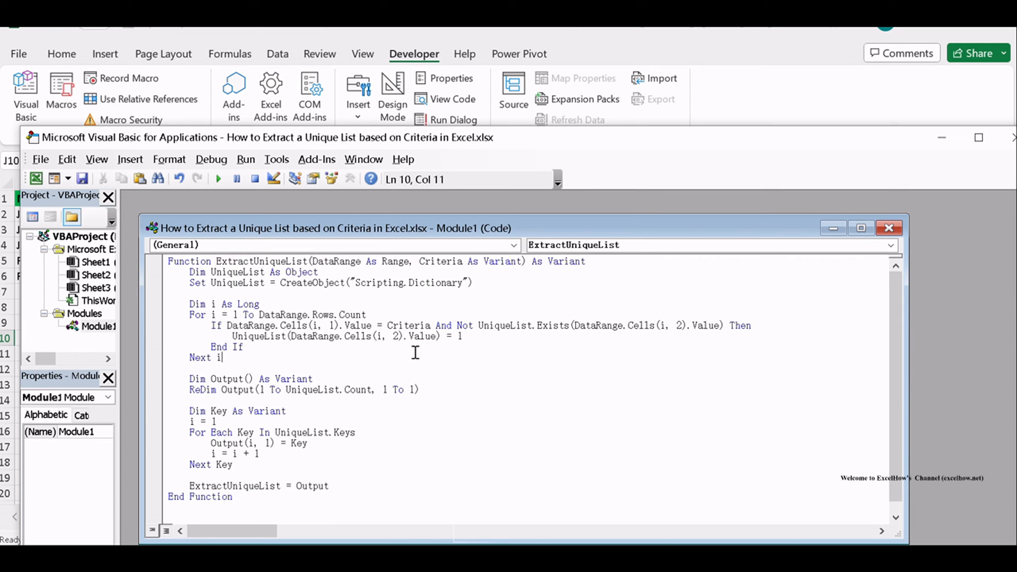
{"action": "mouse_move", "coordinate": [416, 353]}
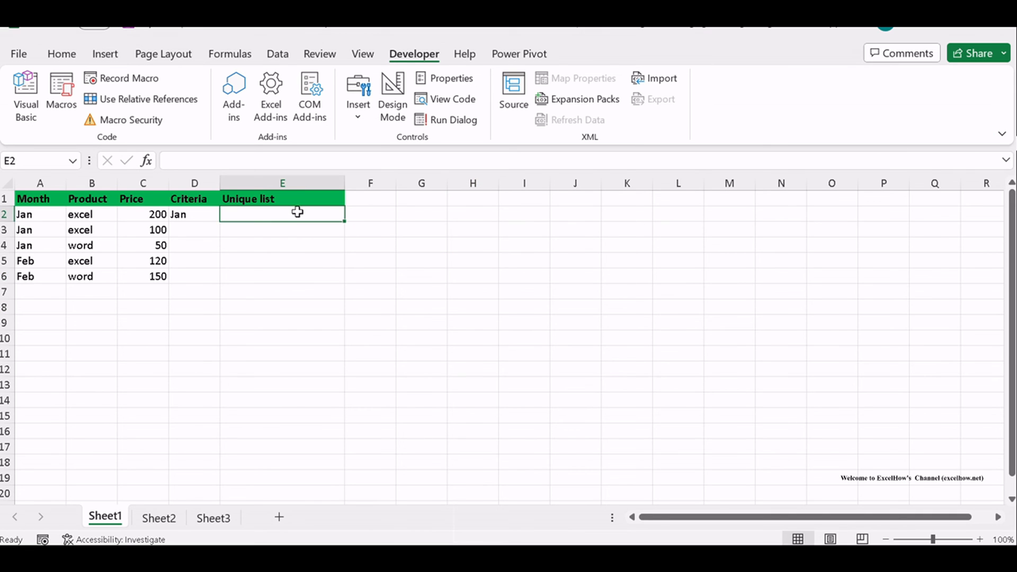
Enter =ExtractUniqueList(A2:B6,D2) in E2 to list excel and word
{"action": "type", "text": "=ExtractUniqueList(A2:B6,D2)"}
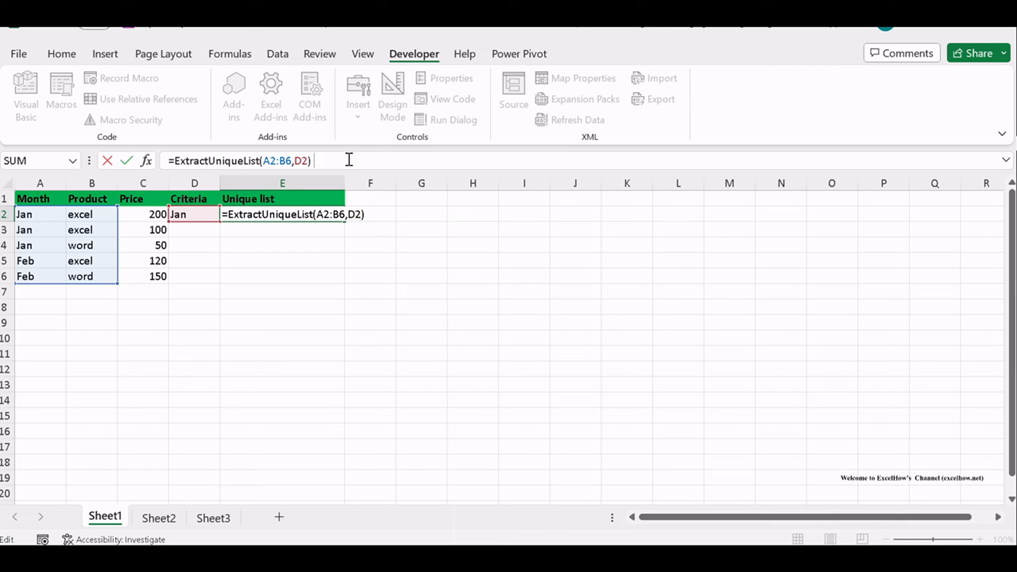
{"action": "key", "text": "Return"}
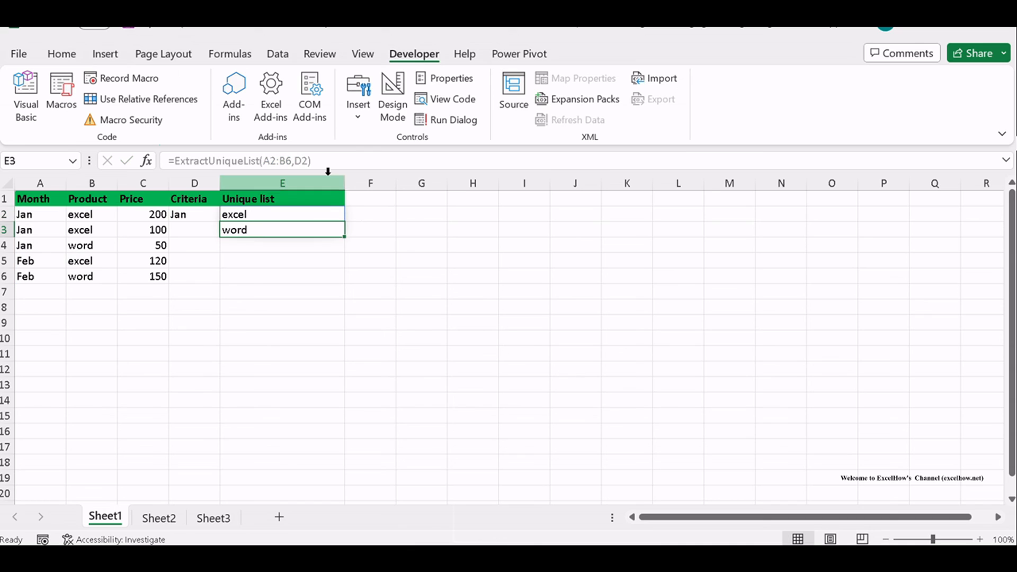
{"action": "mouse_move", "coordinate": [335, 235]}
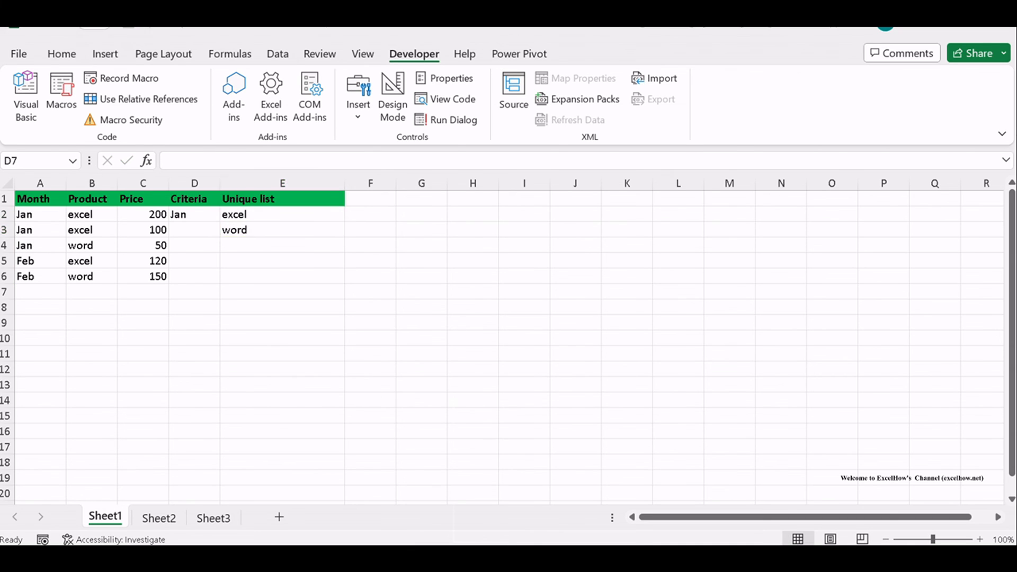
{"action": "mouse_move", "coordinate": [332, 358]}
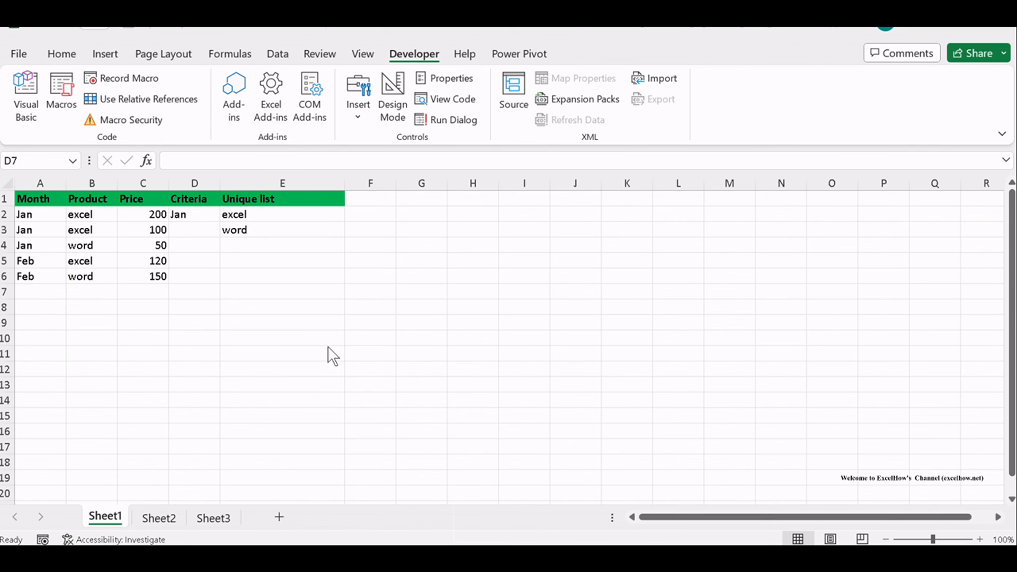
{"action": "left_click", "coordinate": [282, 214]}
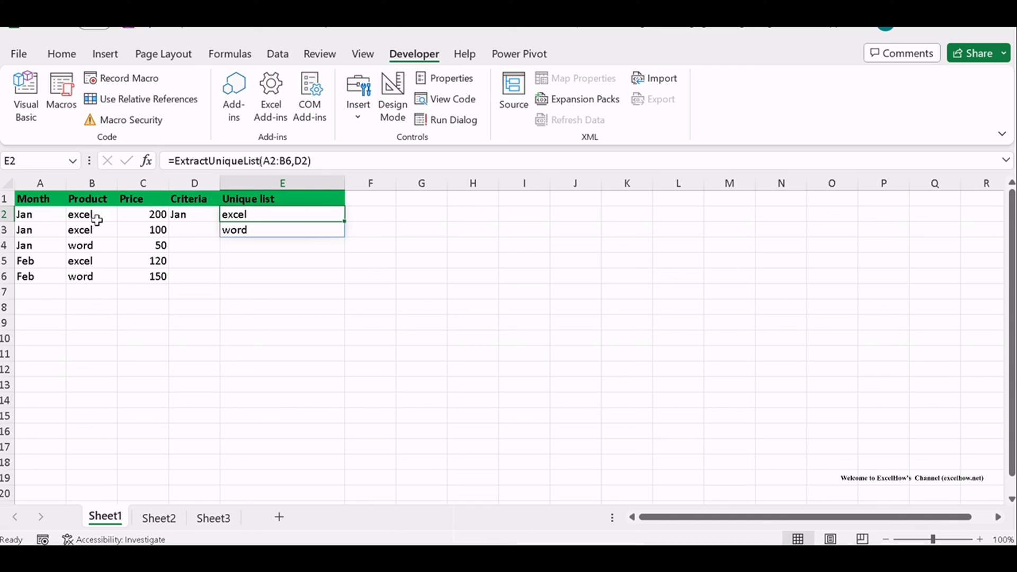
{"action": "left_click", "coordinate": [194, 214]}
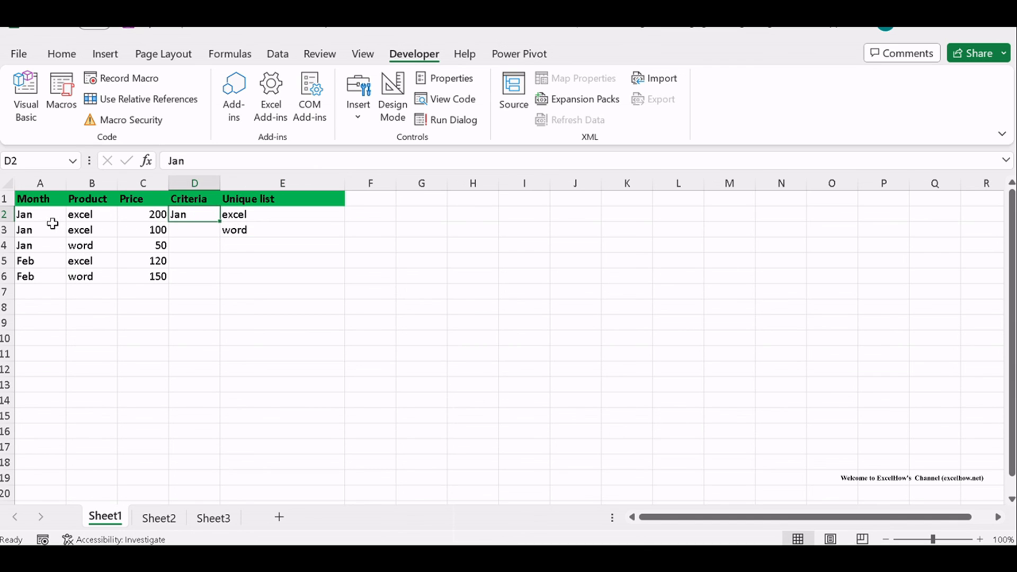
{"action": "mouse_move", "coordinate": [22, 277]}
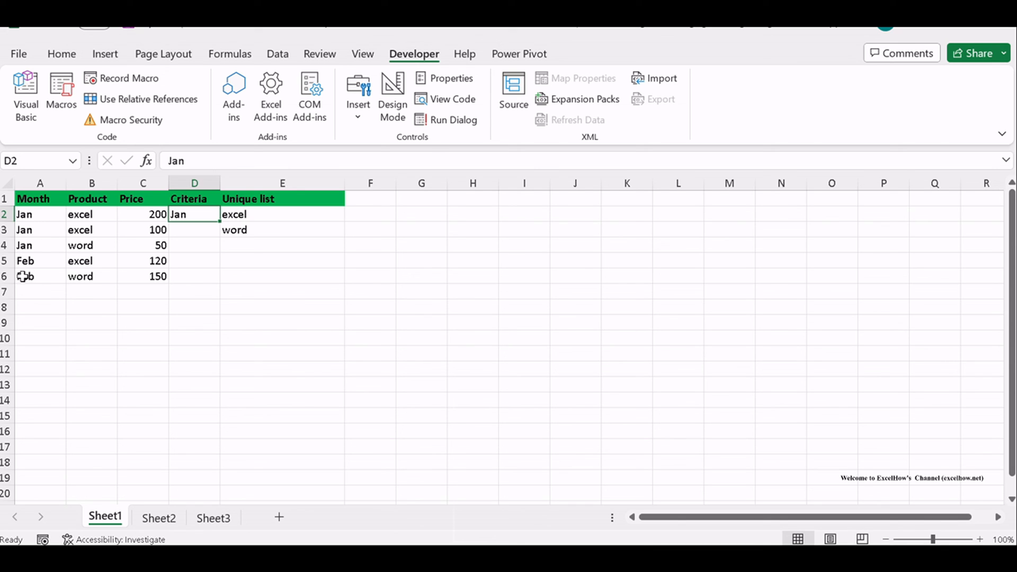
{"action": "left_click", "coordinate": [39, 275]}
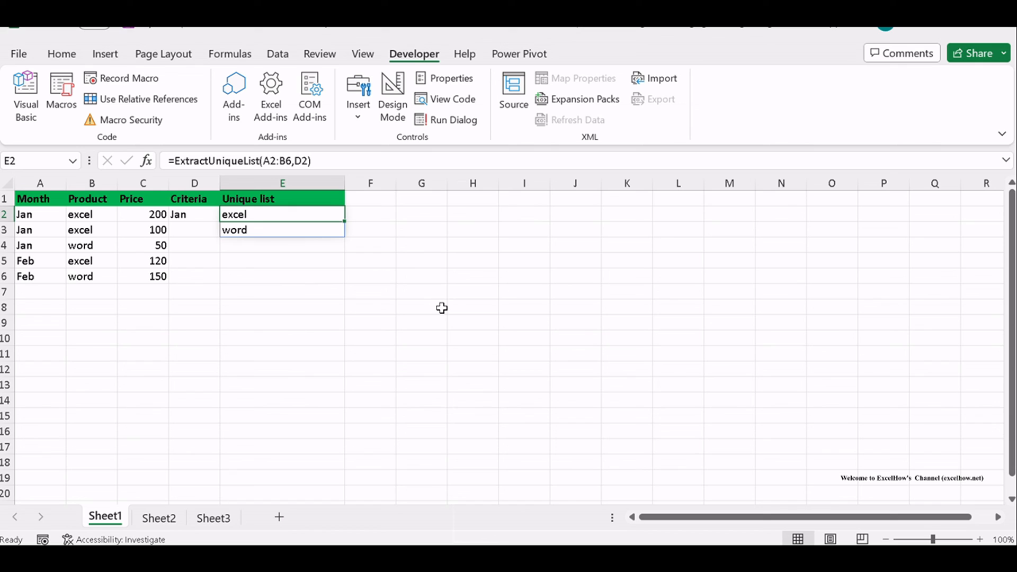
{"action": "left_click", "coordinate": [421, 306]}
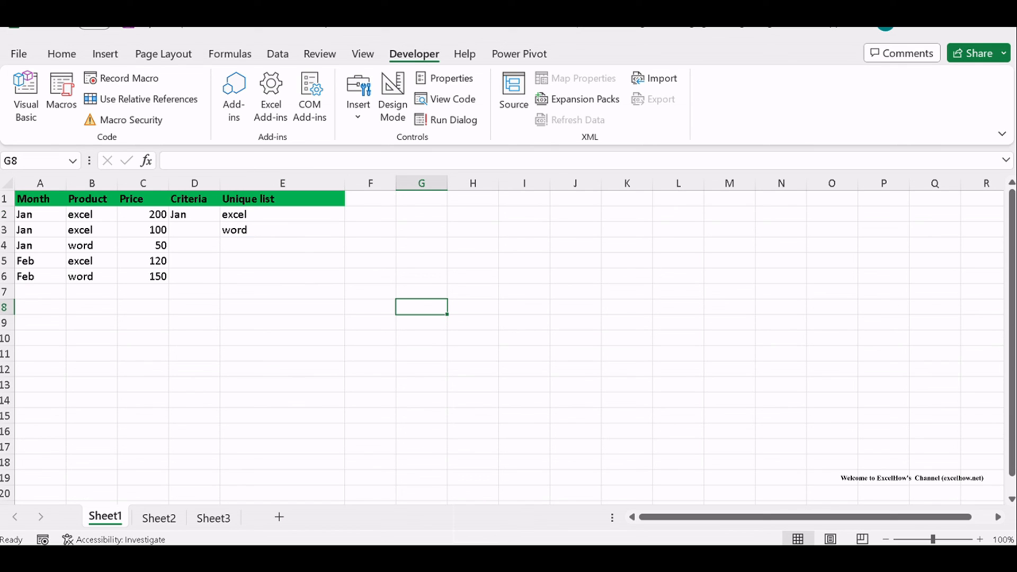